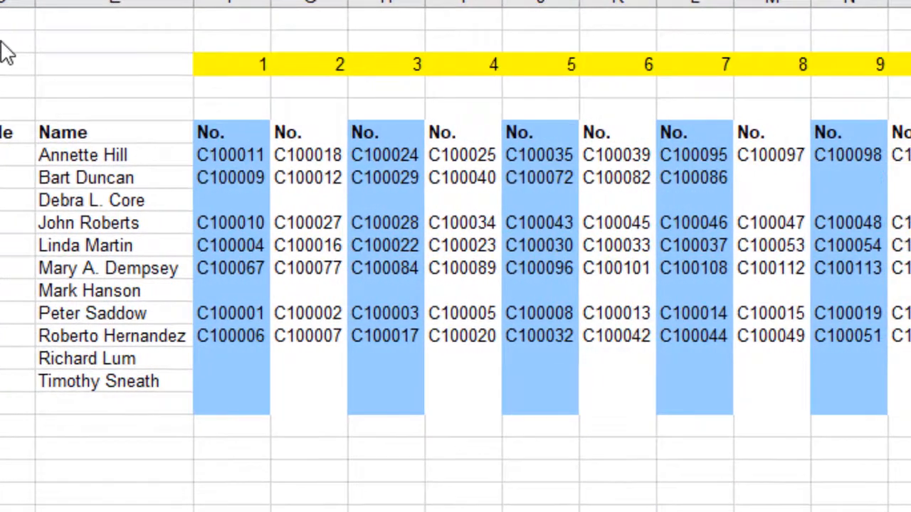
# Step: Review the First Attempt output and inspect the salesperson code formula behind a rep row
pyautogui.hscroll(3)
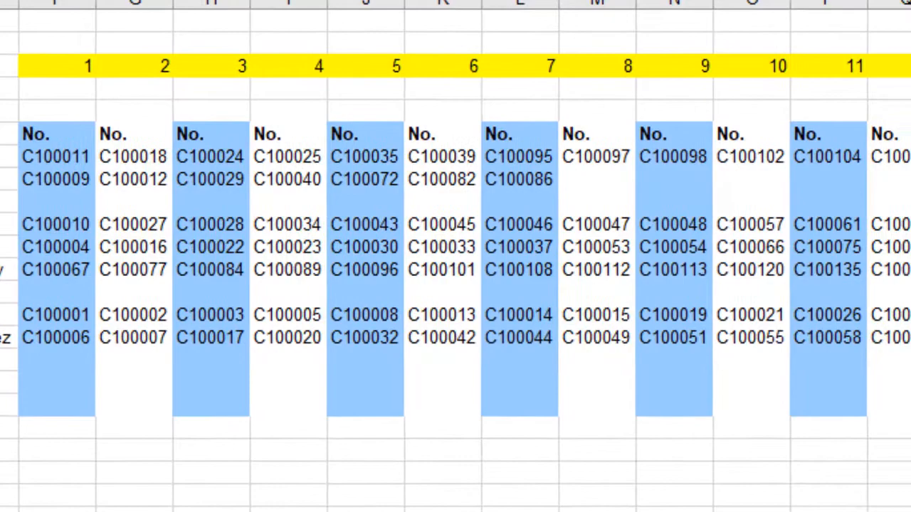
pyautogui.hscroll(3)
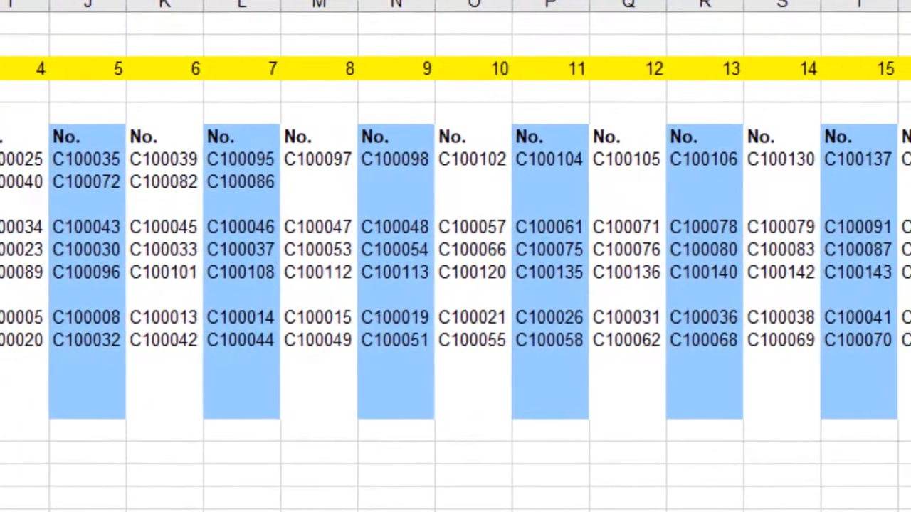
pyautogui.hscroll(3)
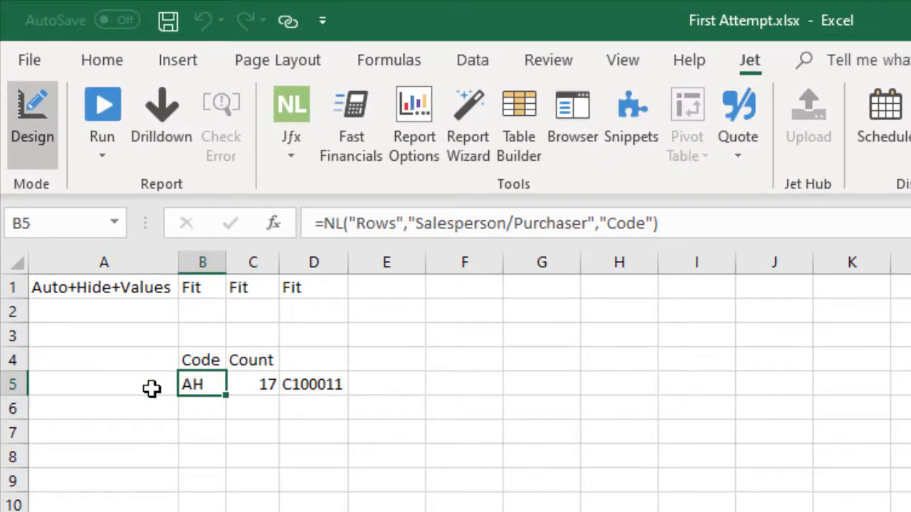
pyautogui.click(313, 385)
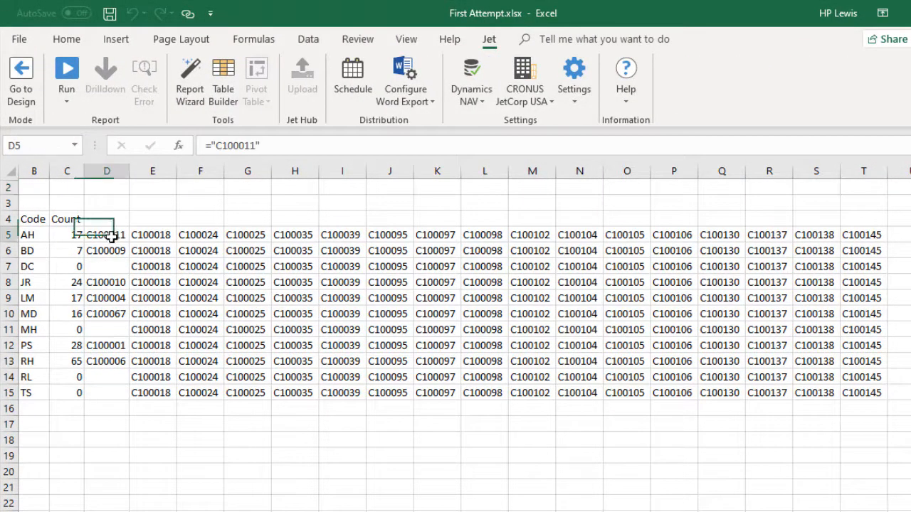
# Step: Compare the first customer numbers down column D with AH's customer numbers across row 5
pyautogui.moveTo(106, 235); pyautogui.dragTo(105, 393)
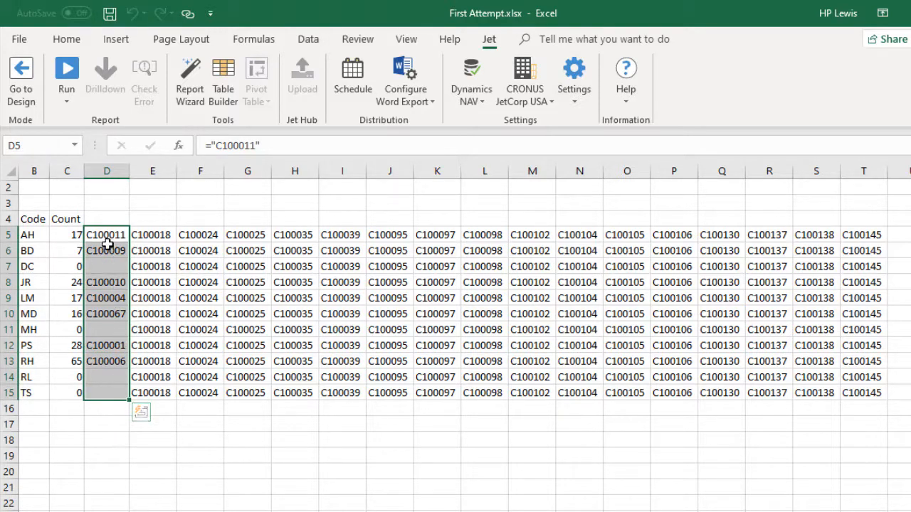
pyautogui.click(152, 235)
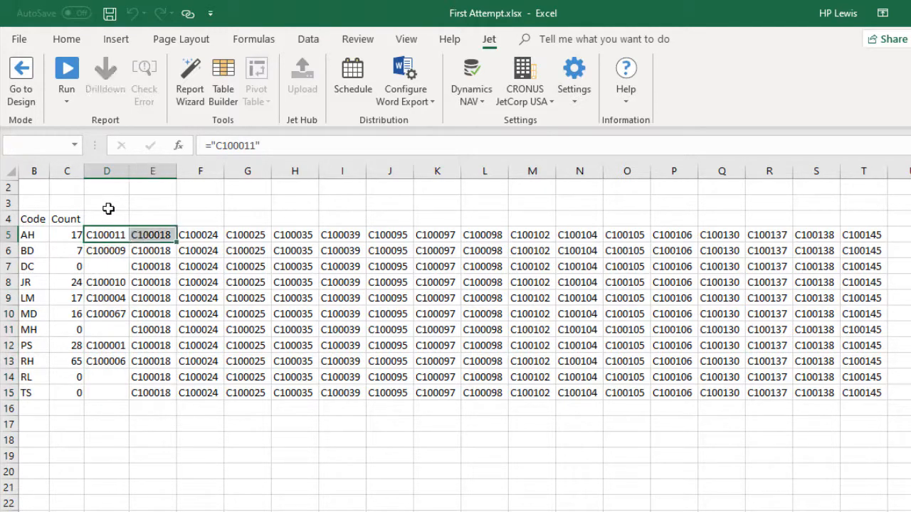
pyautogui.moveTo(105, 235); pyautogui.dragTo(863, 235)
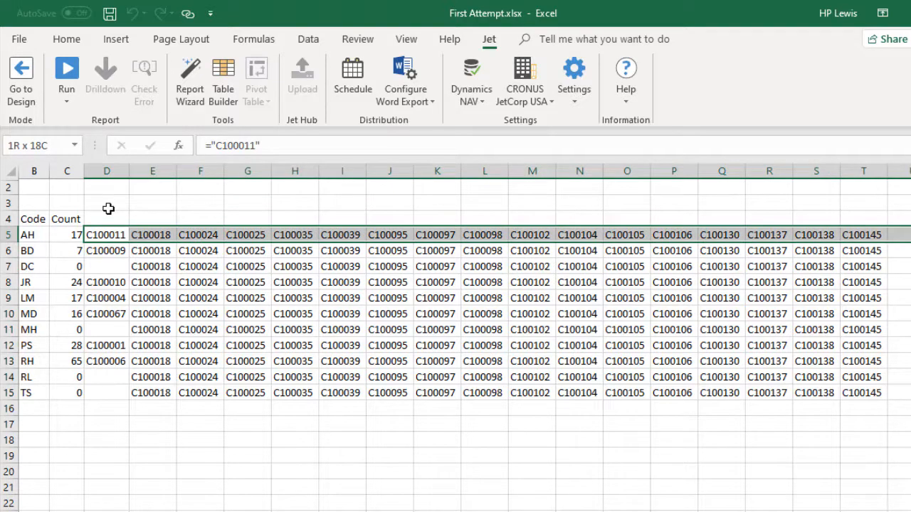
pyautogui.click(152, 235)
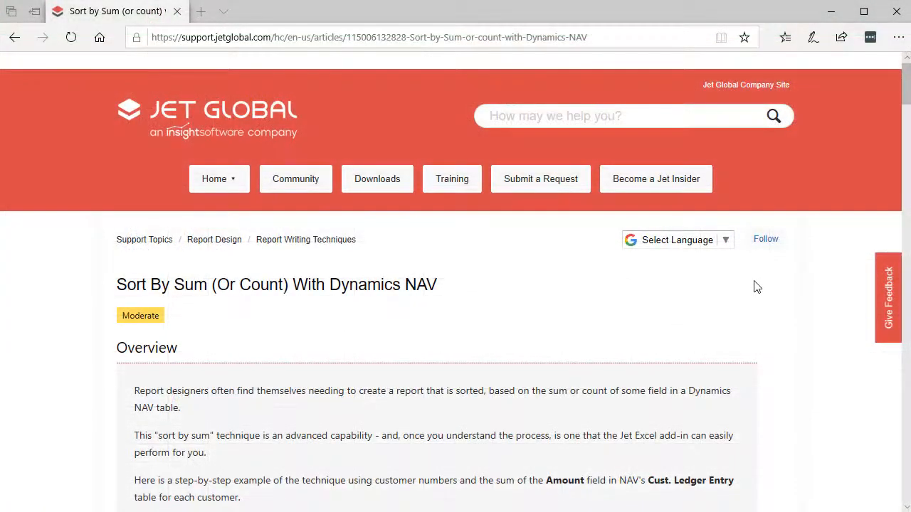
# Step: Read through the Sort By Sum (Or Count) With Dynamics NAV article
pyautogui.scroll(-3)
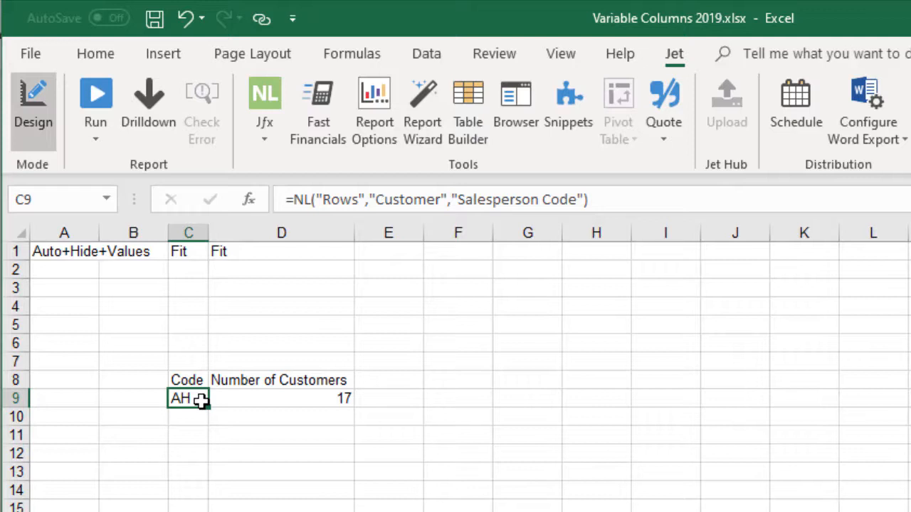
pyautogui.moveTo(239, 405)
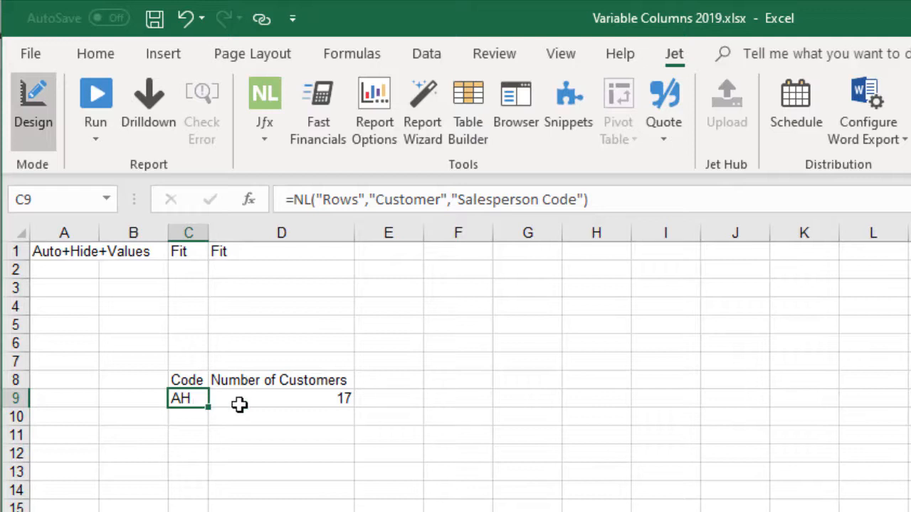
# Step: Inspect the customer count formula in D9 and enter the nested NL(Count) in NF formula as text in D5
pyautogui.click(282, 398)
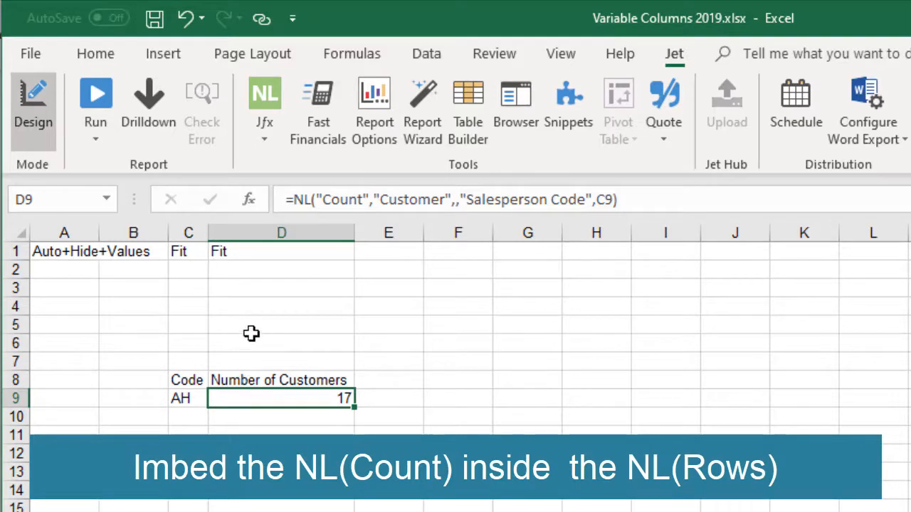
pyautogui.click(281, 324)
pyautogui.write('="-=NL(""Count"",""Customer"",,""Salesperson Code"",NF(,""Salesperson Code""))"')
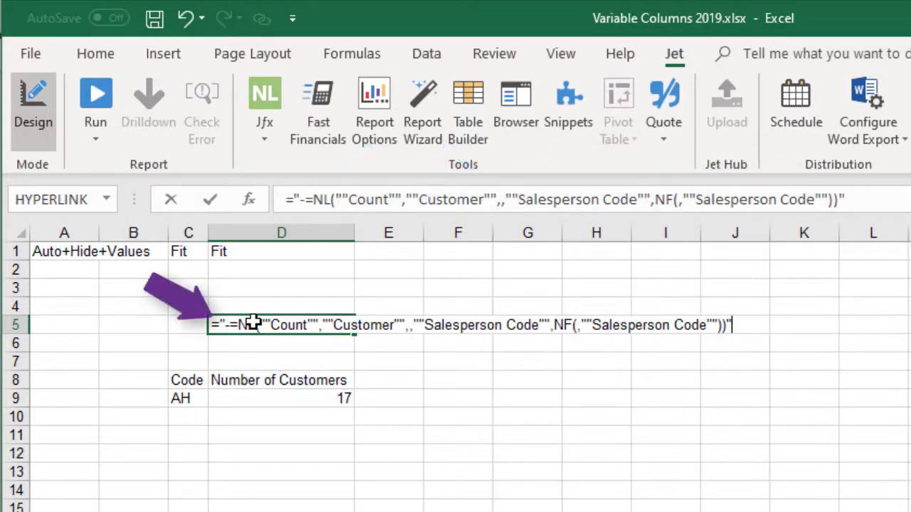
pyautogui.press('Return')
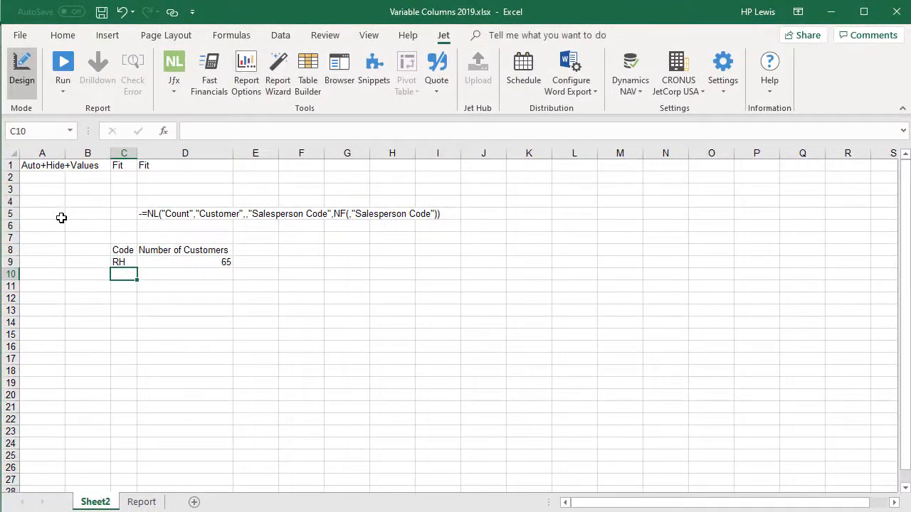
# Step: Rename Sheet2 to HiddenSheet and append +Hidesheet to the Auto+Hide+Values options in A1
pyautogui.rightClick(96, 501)
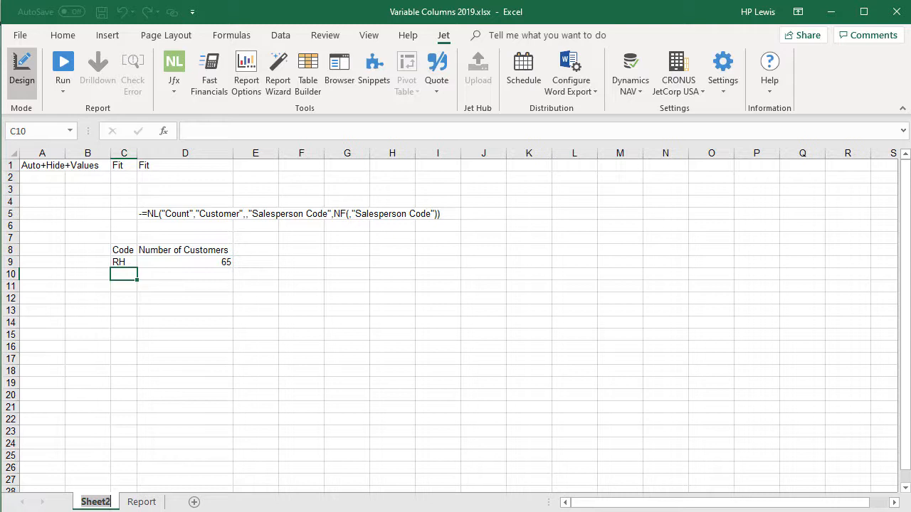
pyautogui.doubleClick(94, 501)
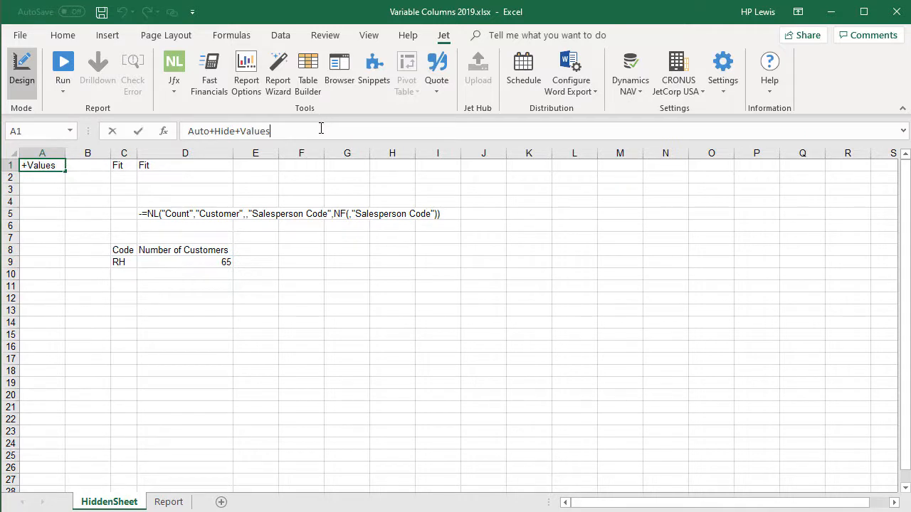
pyautogui.write('Hideshe')
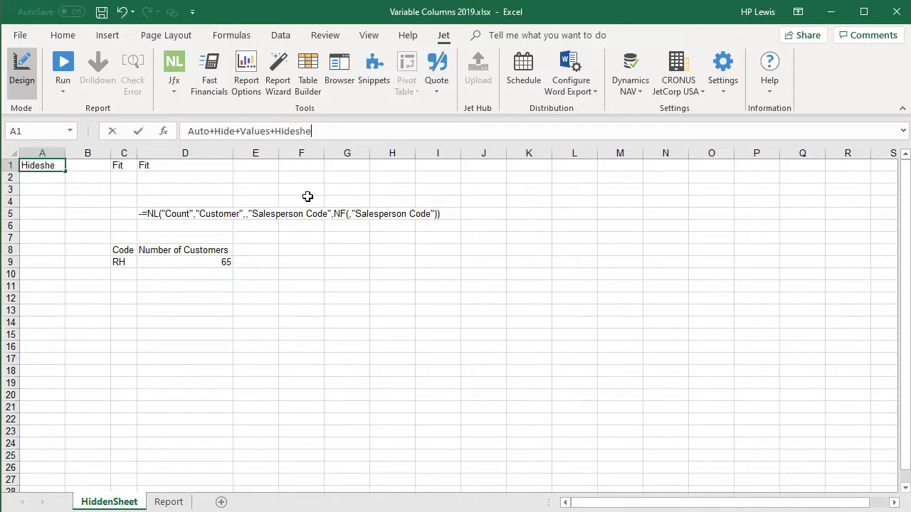
pyautogui.write('et')
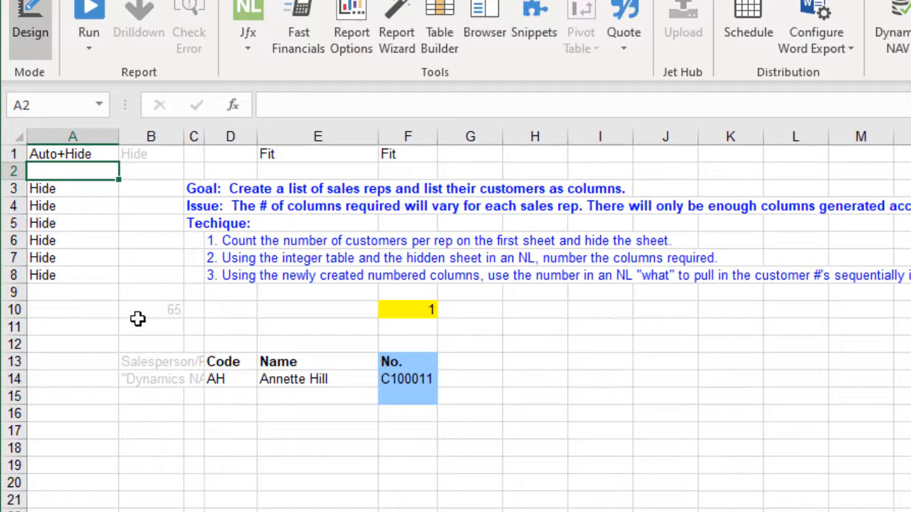
# Step: Inspect the NL(Rows) salesperson formula in B14 and the NF Code formula in D14 on the Report sheet
pyautogui.click(151, 310)
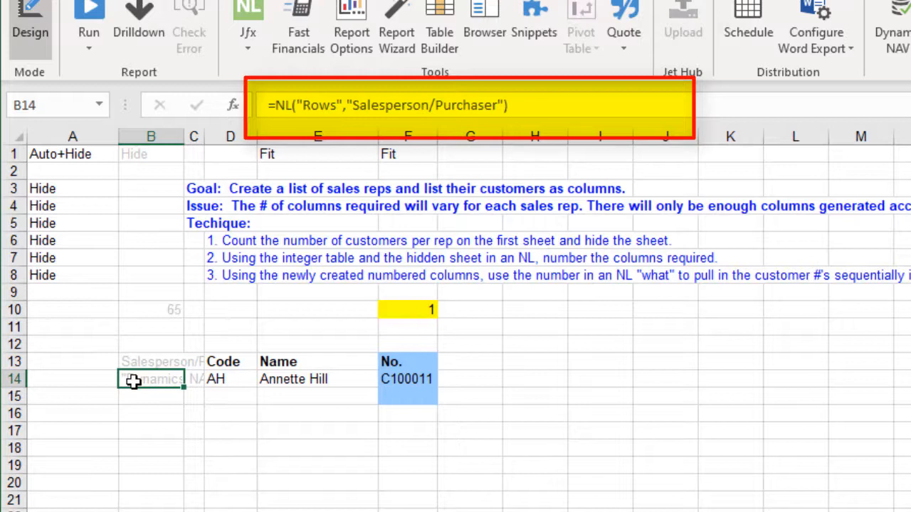
pyautogui.click(230, 378)
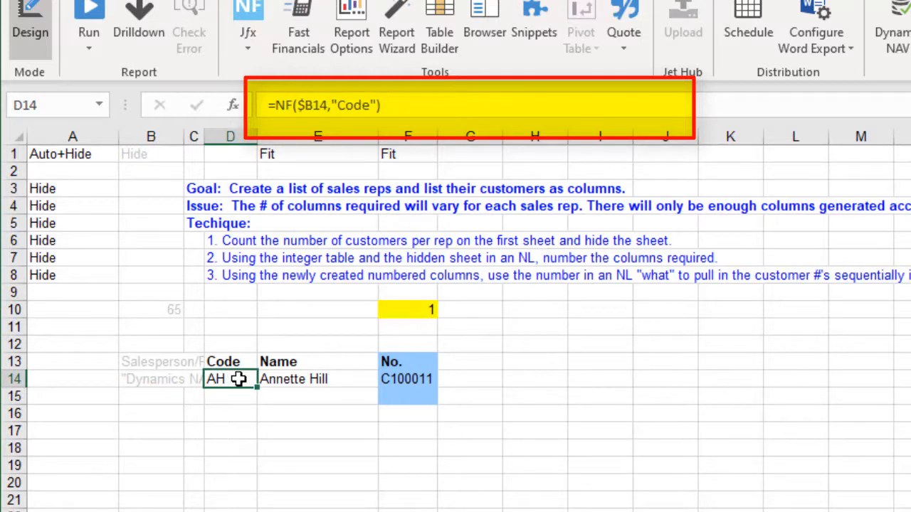
pyautogui.moveTo(351, 387)
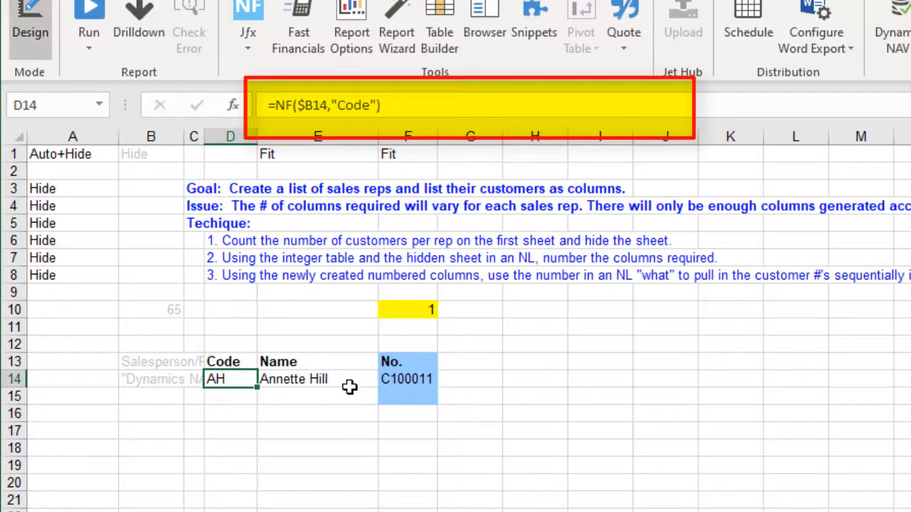
pyautogui.click(317, 379)
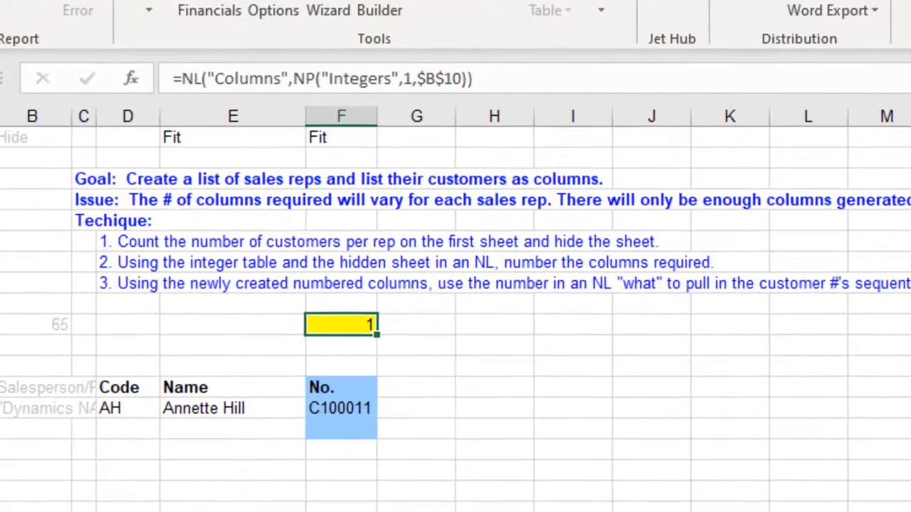
pyautogui.click(343, 410)
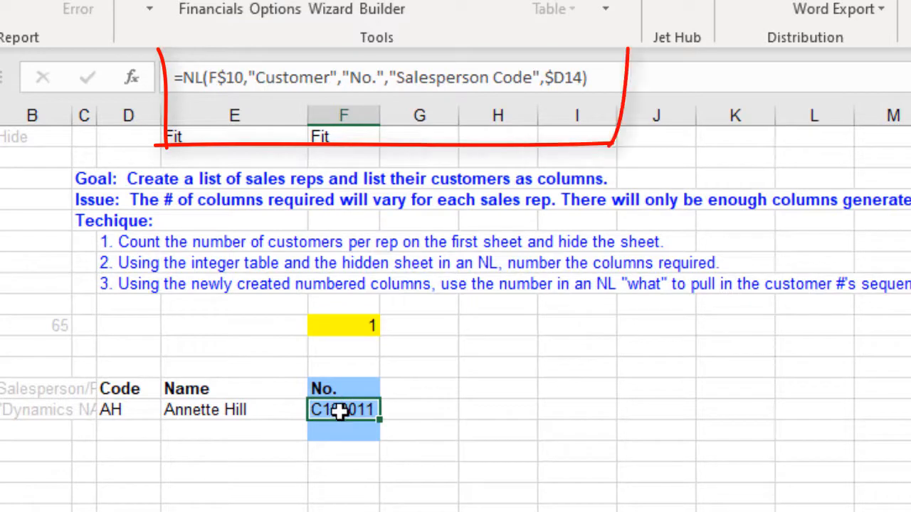